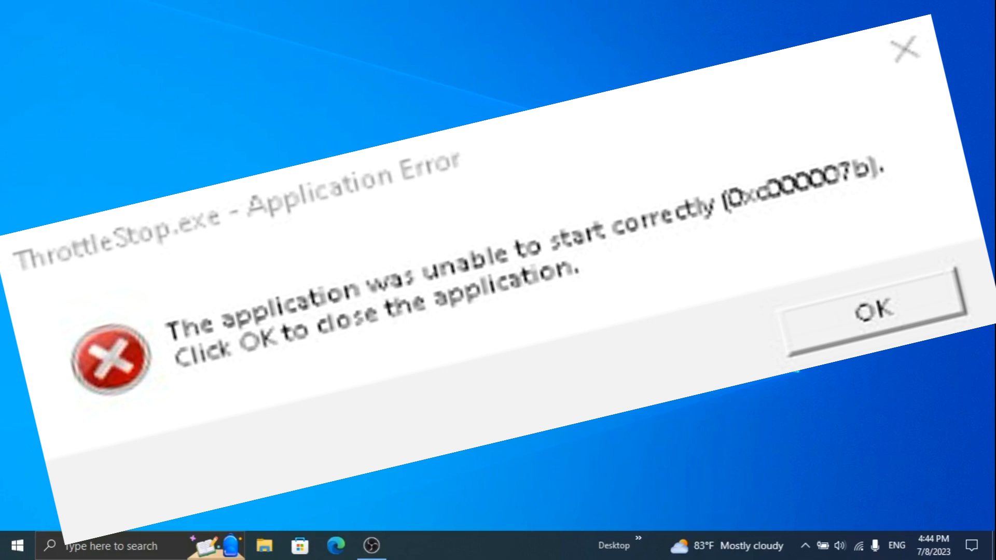
# - Open %temp% via Run and delete all its contents, applying the admin prompt to all items
pyautogui.press('Win+r')
pyautogui.write('%temp%')
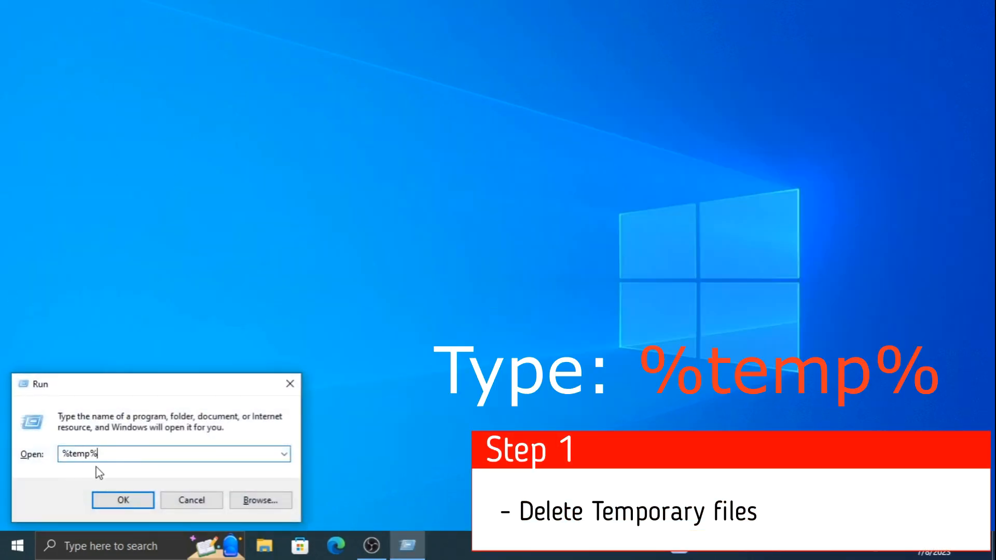
pyautogui.moveTo(122, 500)
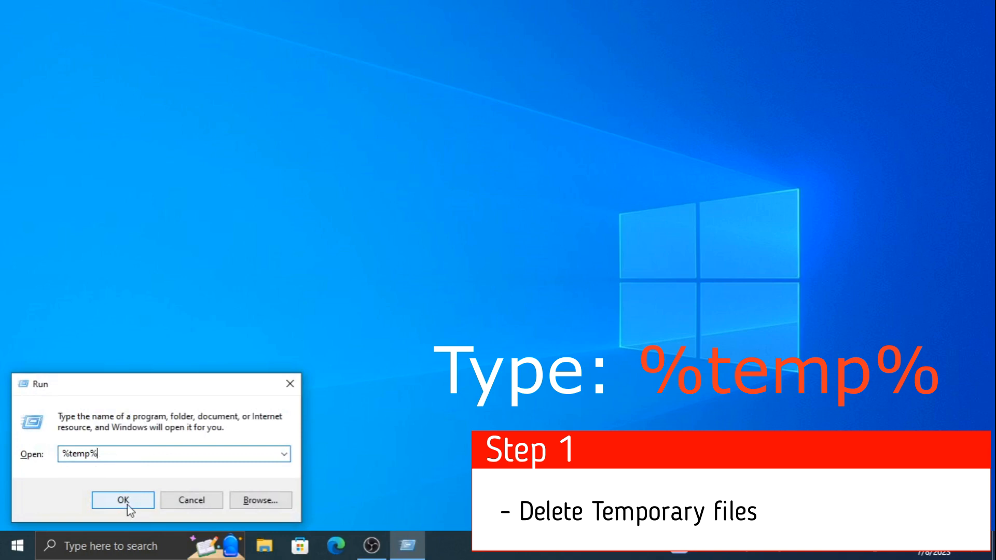
pyautogui.click(122, 501)
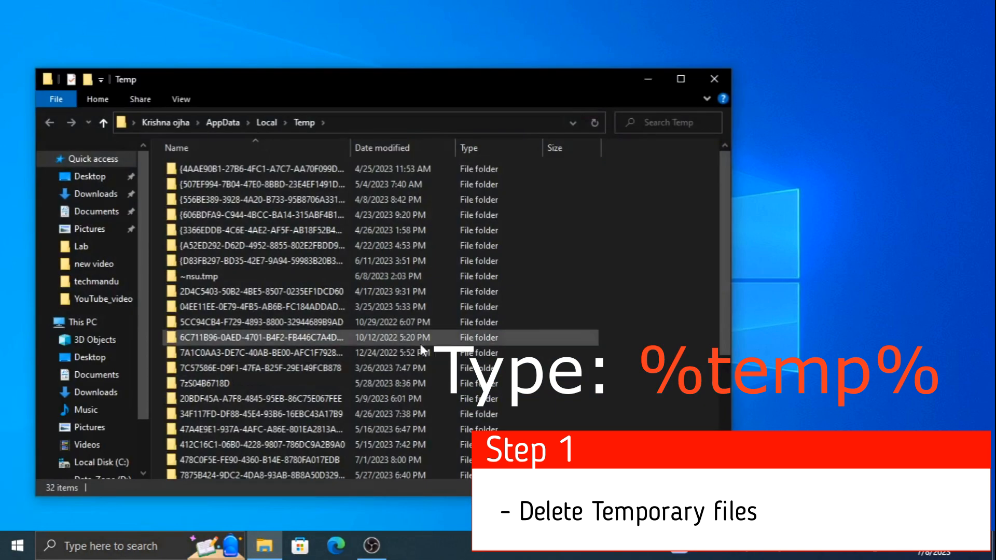
pyautogui.press('ctrl+a')
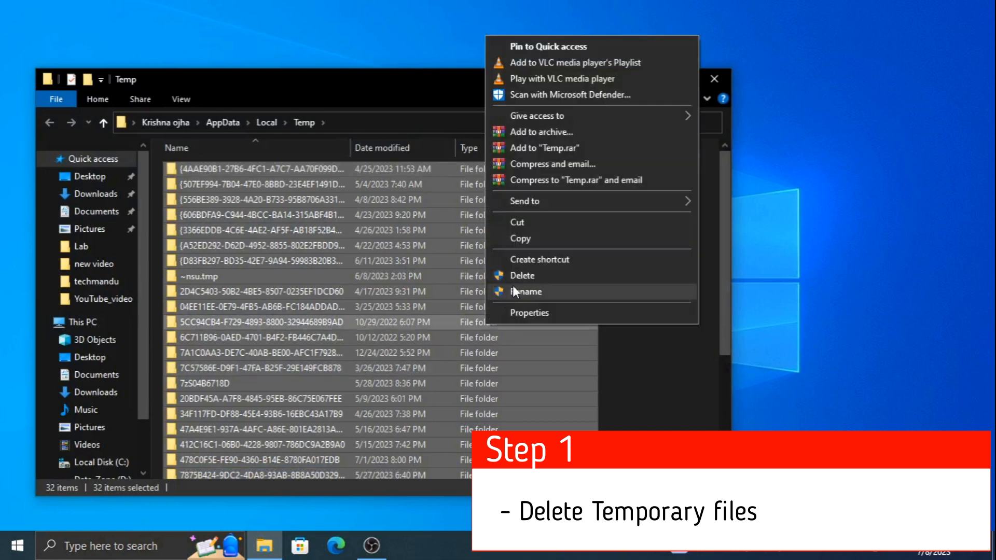
pyautogui.click(522, 275)
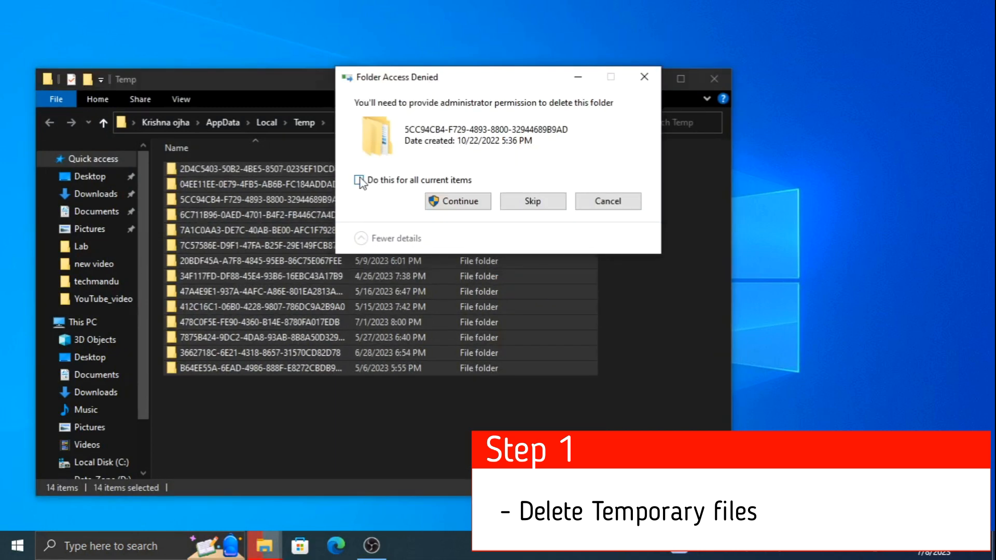
pyautogui.click(457, 202)
pyautogui.write('prefetch')
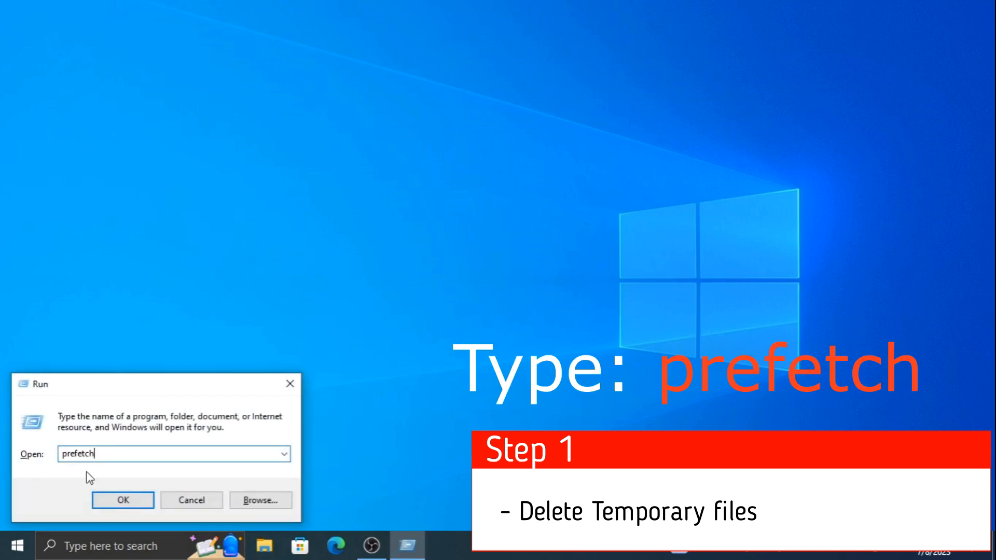
# - Open the Prefetch folder via Run, grant access, and delete all its files
pyautogui.click(123, 500)
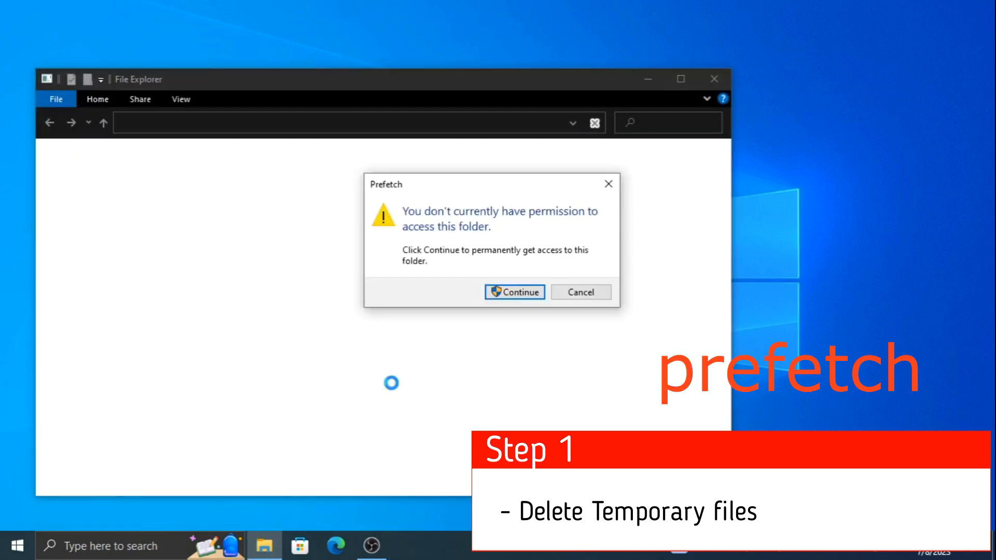
pyautogui.click(515, 293)
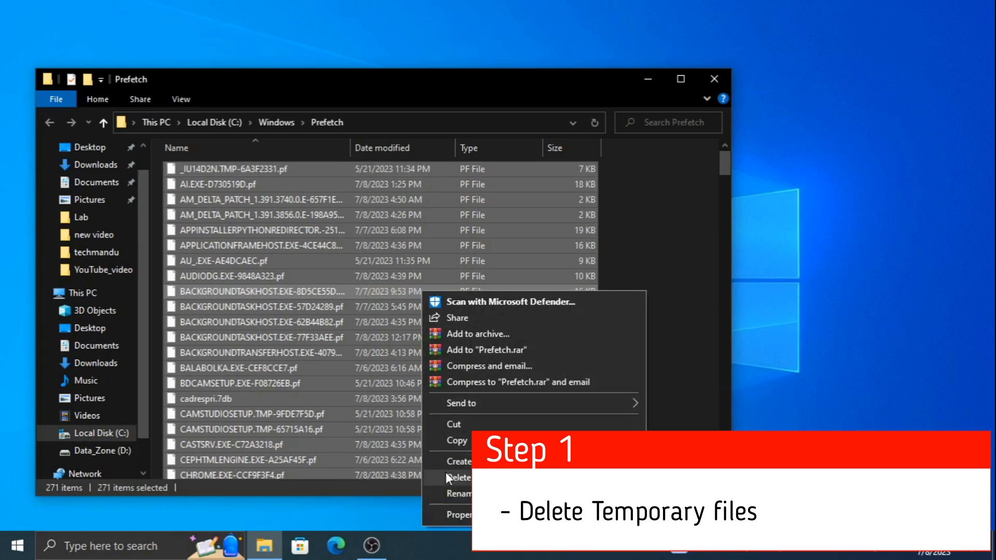
pyautogui.click(458, 477)
pyautogui.write('re')
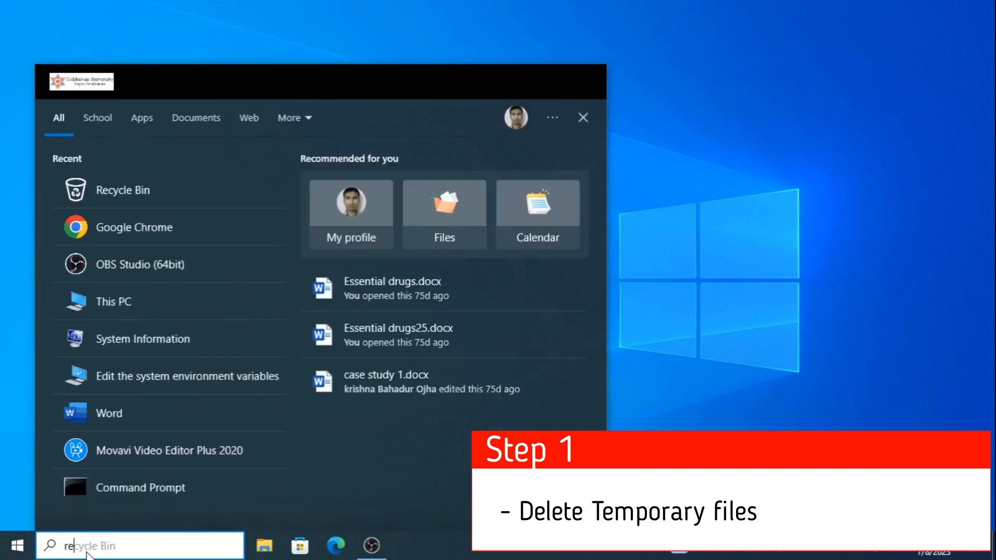
# - Empty the Recycle Bin, permanently deleting its 818 items with admin permission for all
pyautogui.click(126, 189)
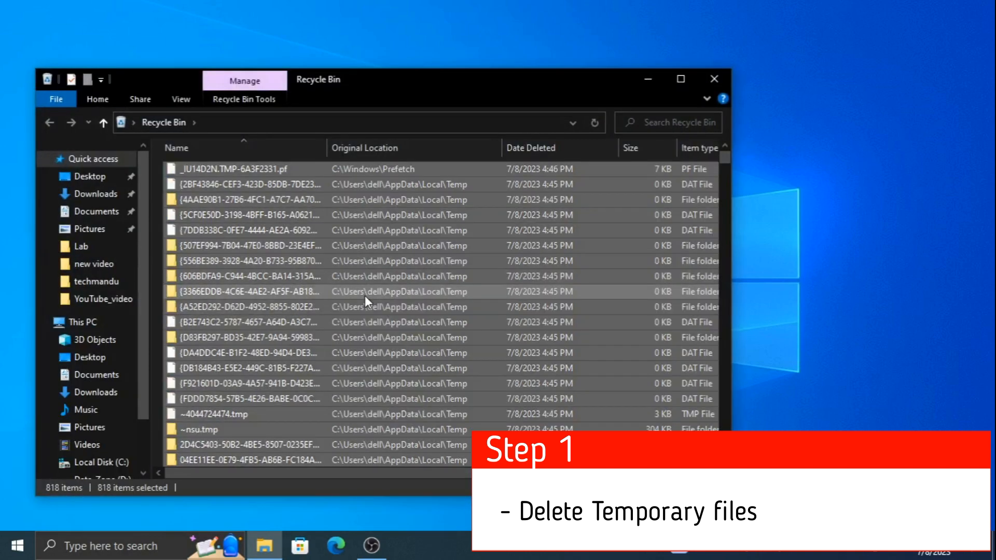
pyautogui.rightClick(367, 310)
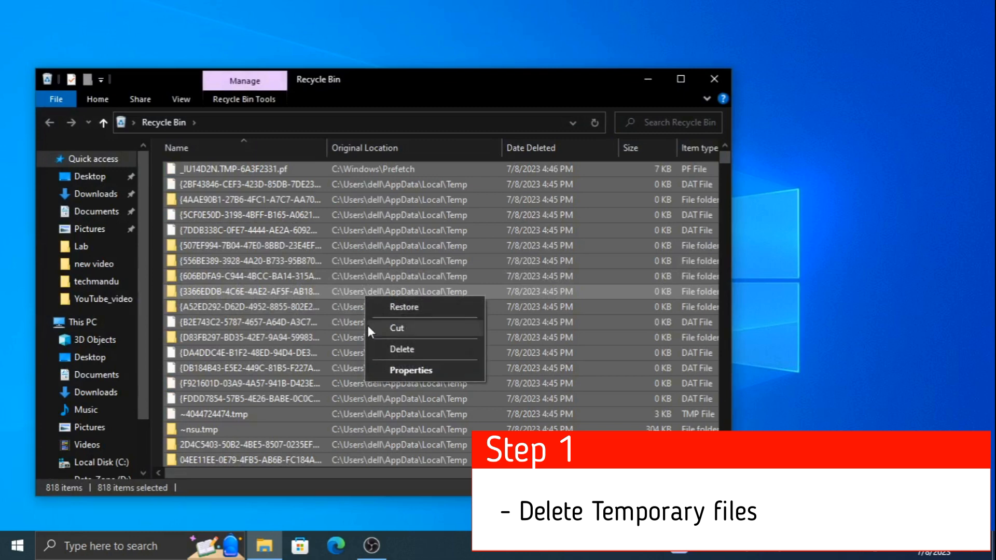
pyautogui.click(400, 351)
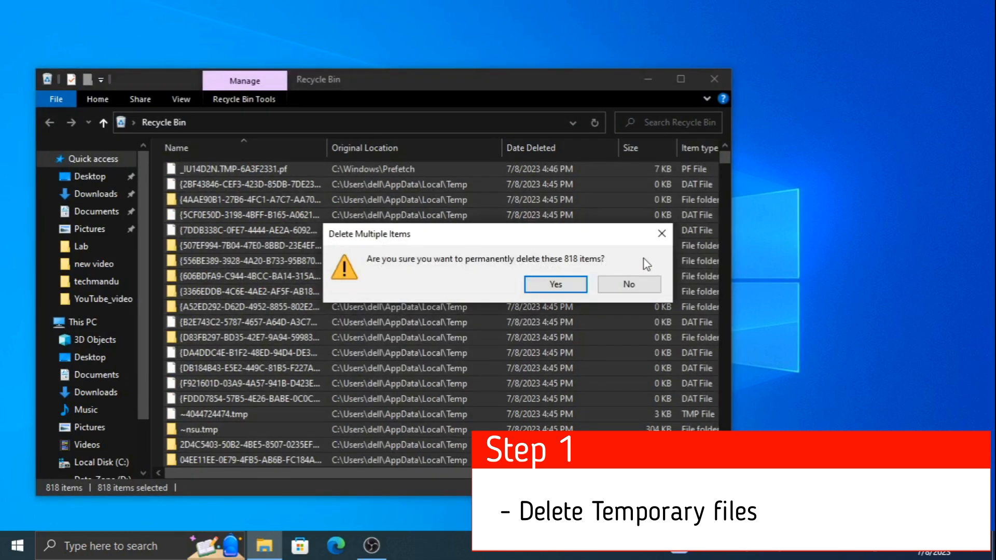
pyautogui.click(555, 285)
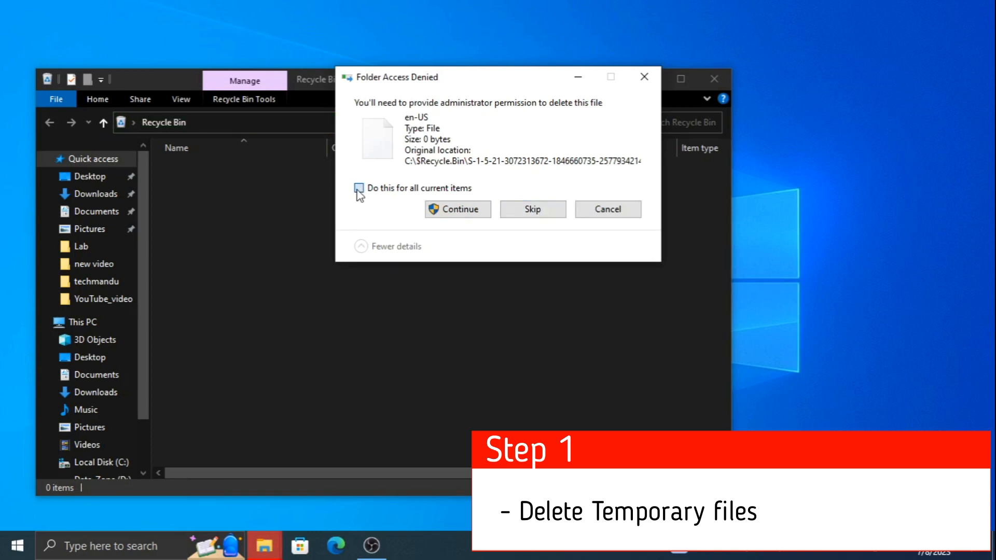
pyautogui.click(456, 209)
pyautogui.write('cmd')
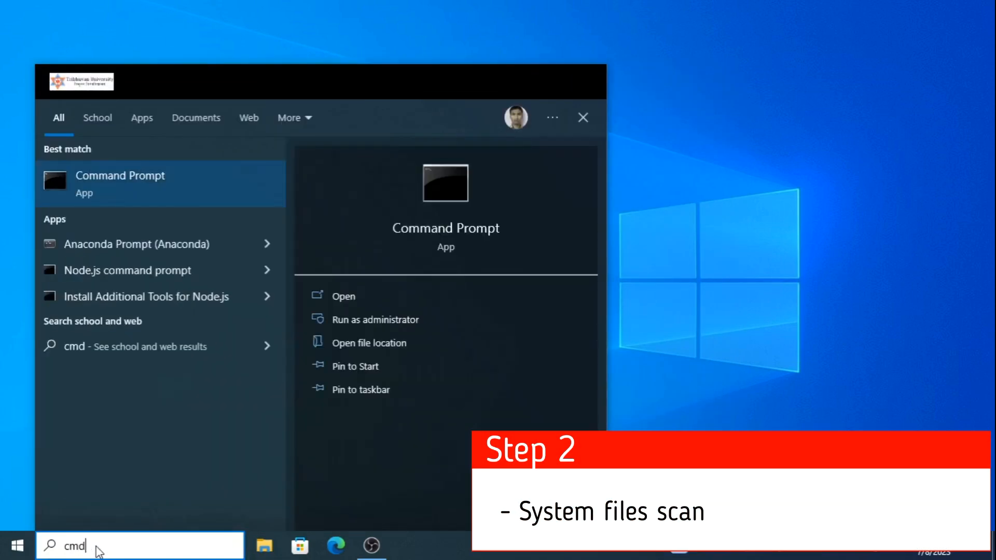
# - Run sfc /scannow in an administrator Command Prompt and close it after no violations are found
pyautogui.click(376, 320)
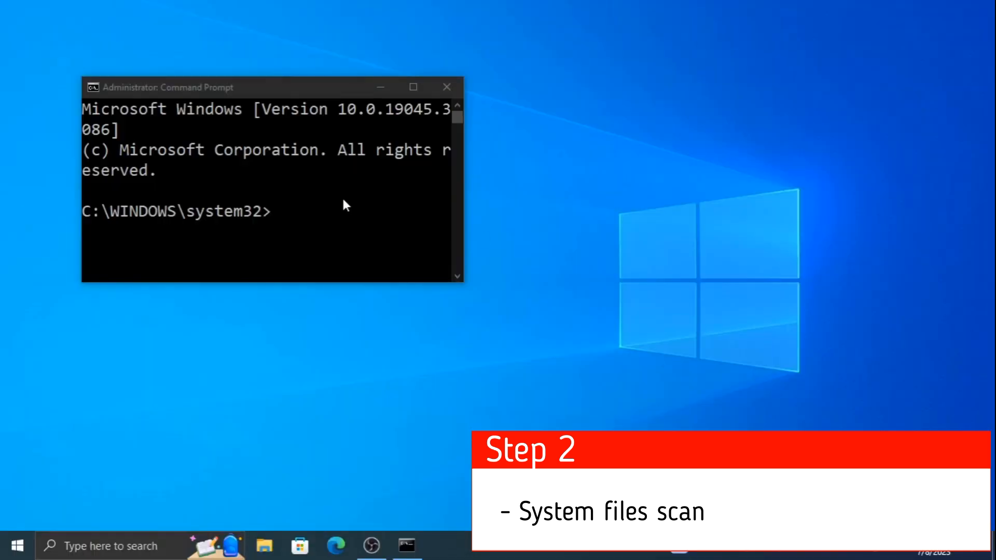
pyautogui.click(412, 87)
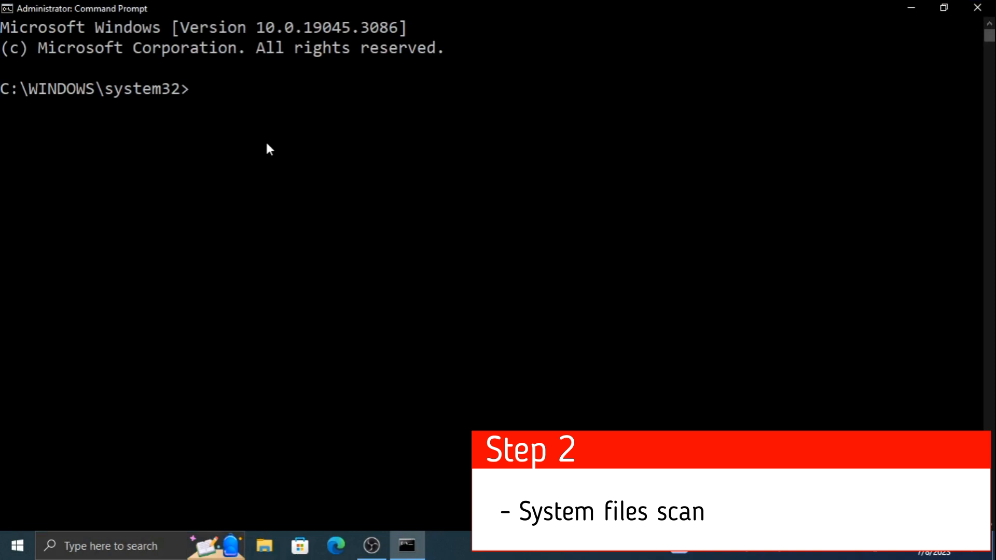
pyautogui.write('sfc /')
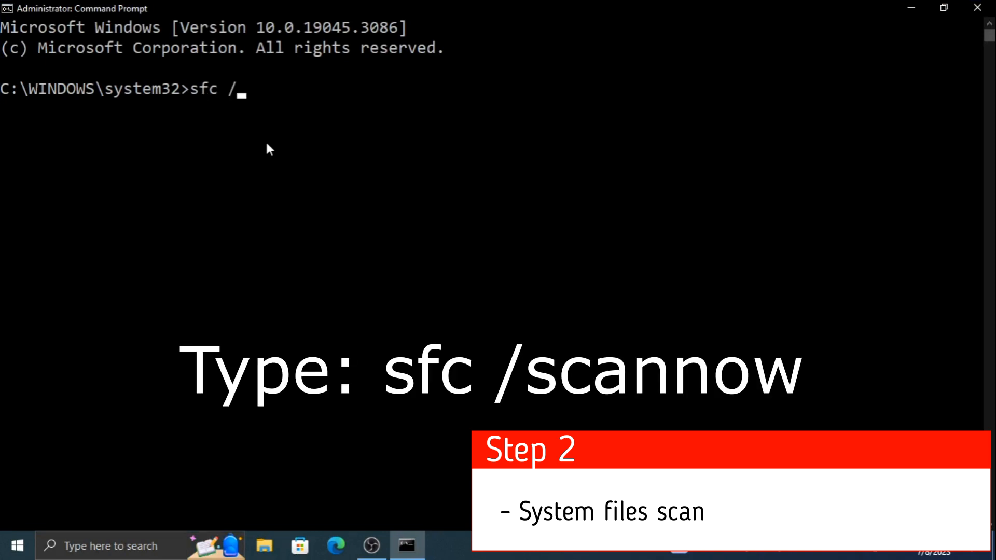
pyautogui.write('scannow')
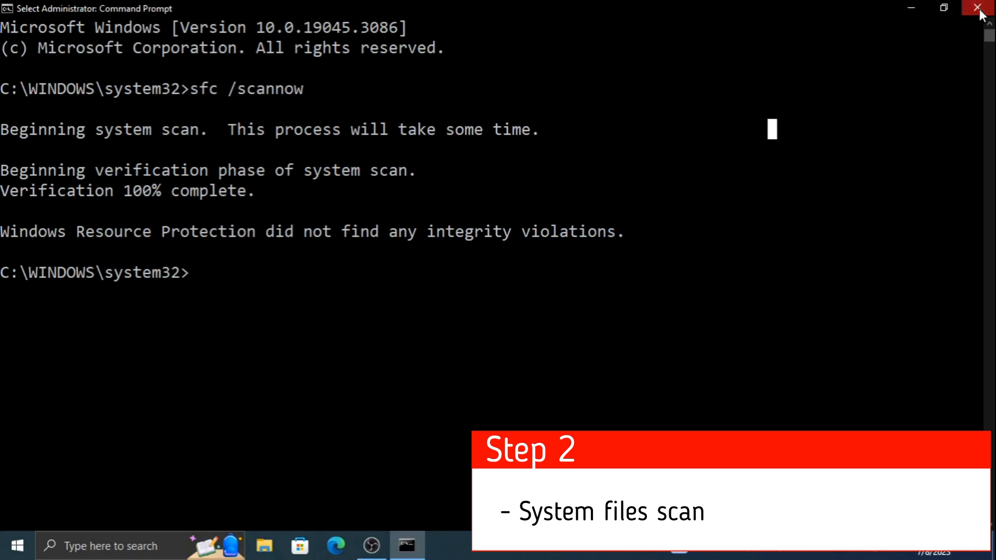
pyautogui.click(981, 8)
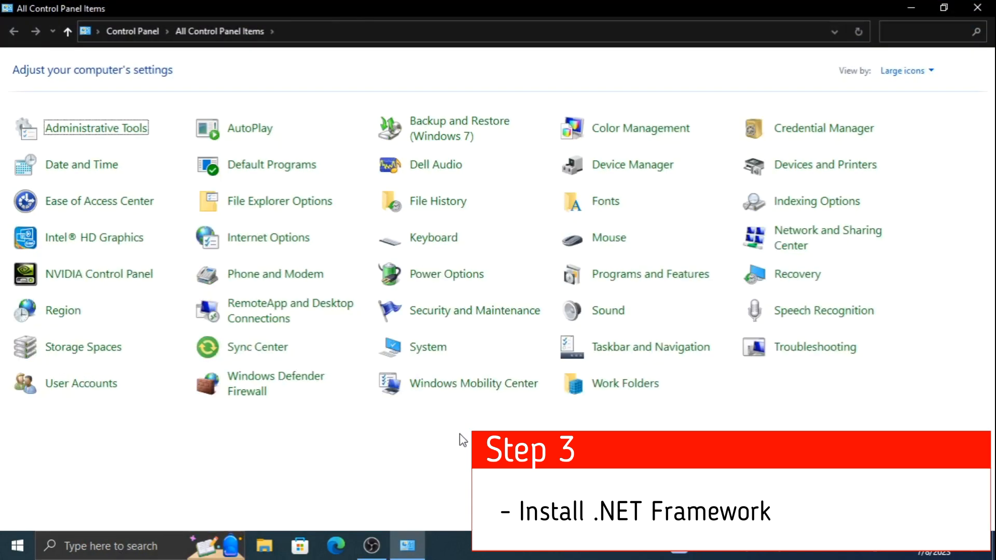
pyautogui.moveTo(620, 298)
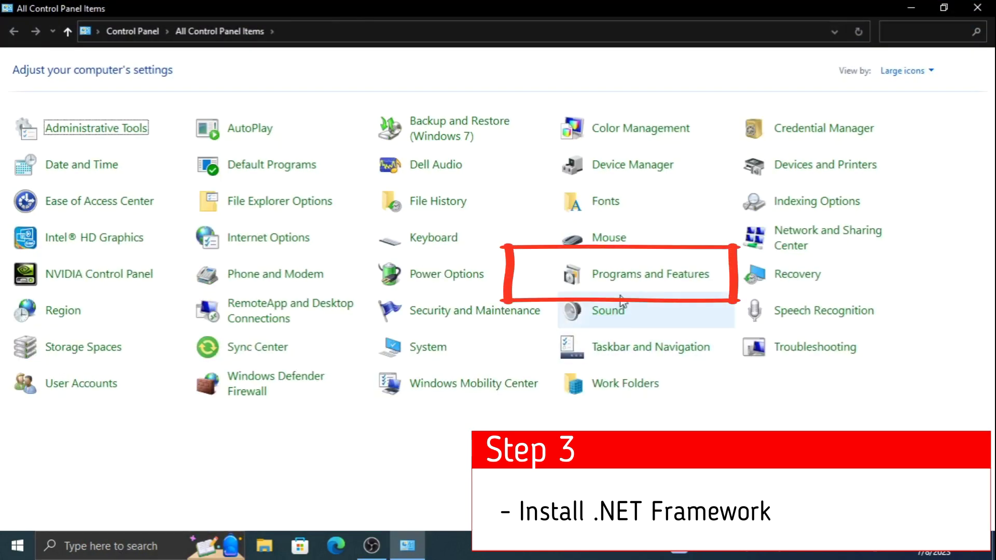
# - Open Programs and Features and bring up the Turn Windows features on or off list
pyautogui.click(649, 274)
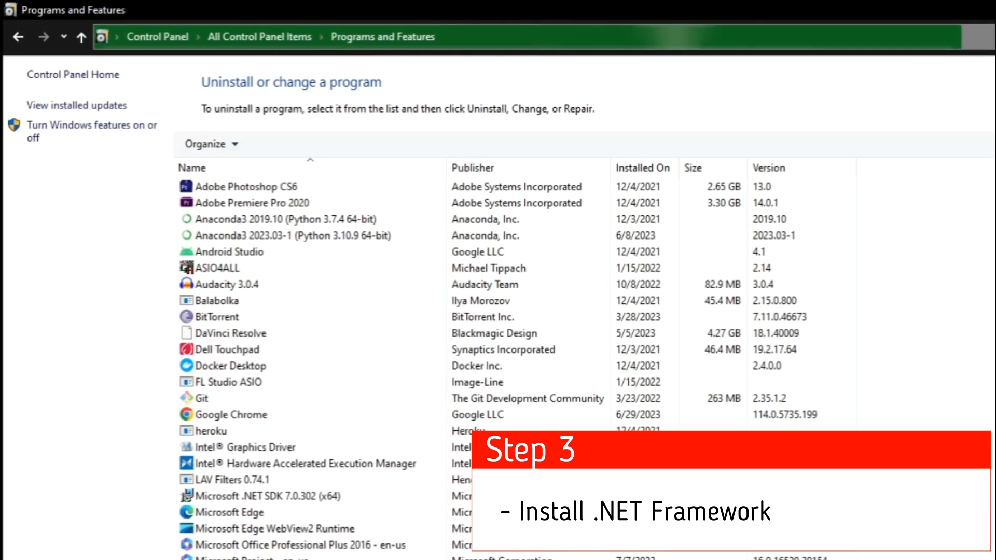
pyautogui.moveTo(89, 125)
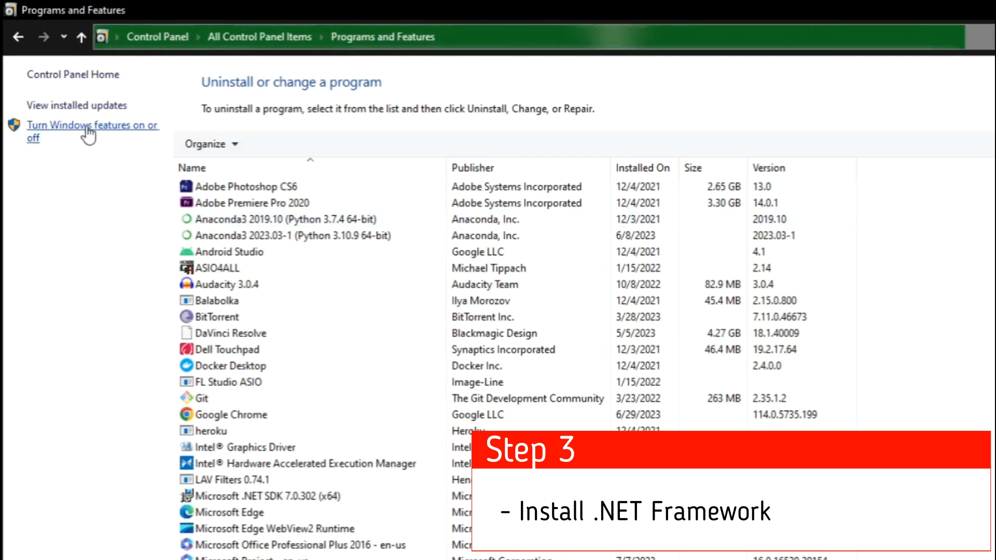
pyautogui.click(87, 125)
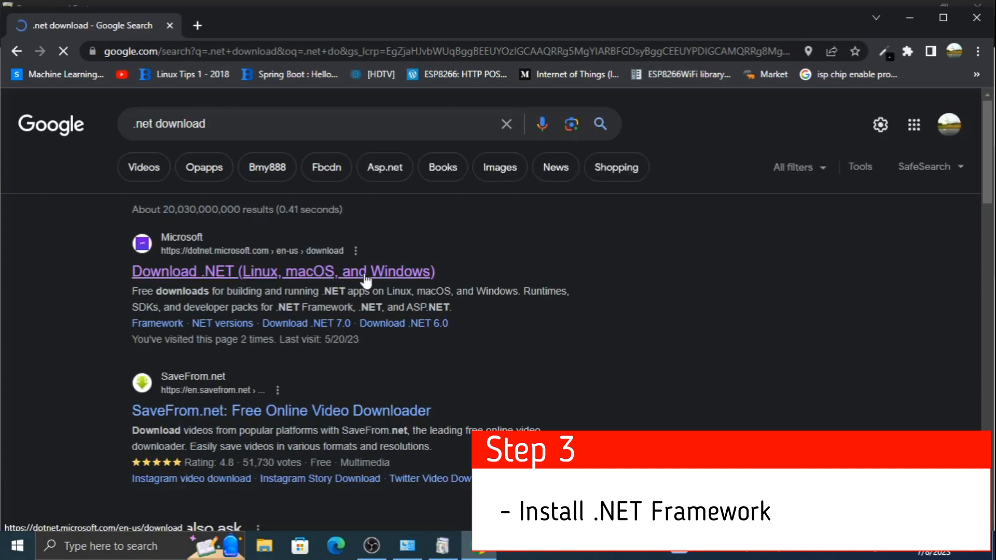
# - Download the .NET 7.0 SDK x64 installer from Microsoft and confirm the Windows Features dialog
pyautogui.click(283, 271)
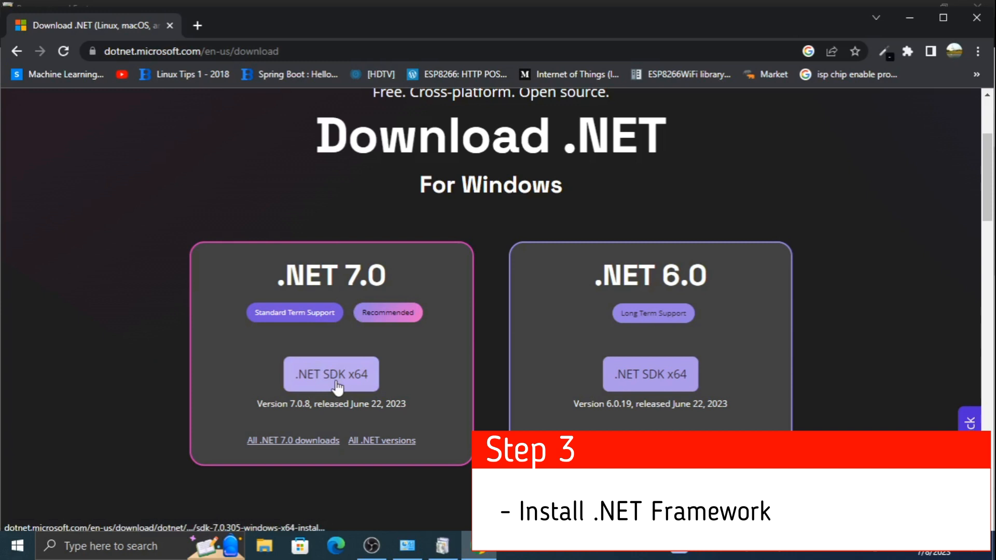
pyautogui.click(330, 374)
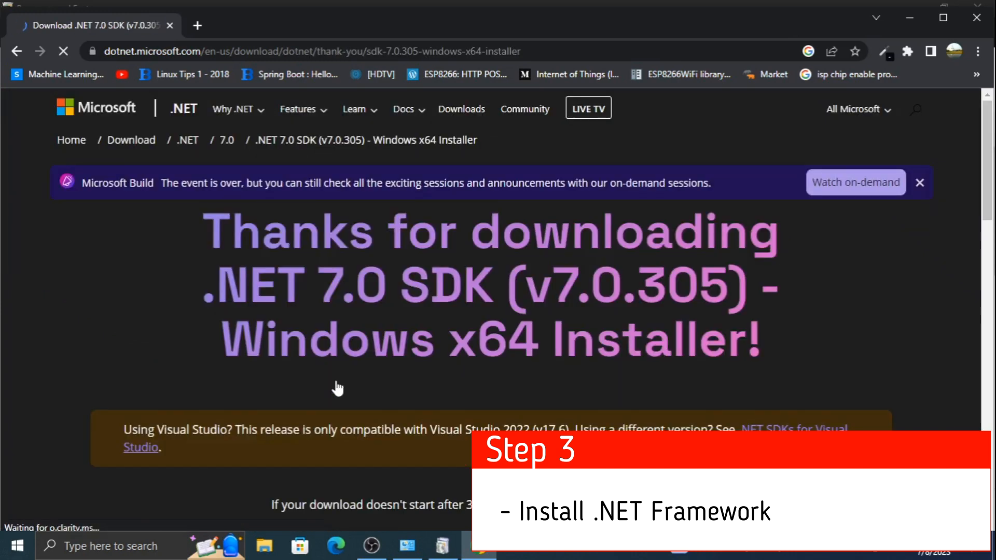
pyautogui.moveTo(869, 196)
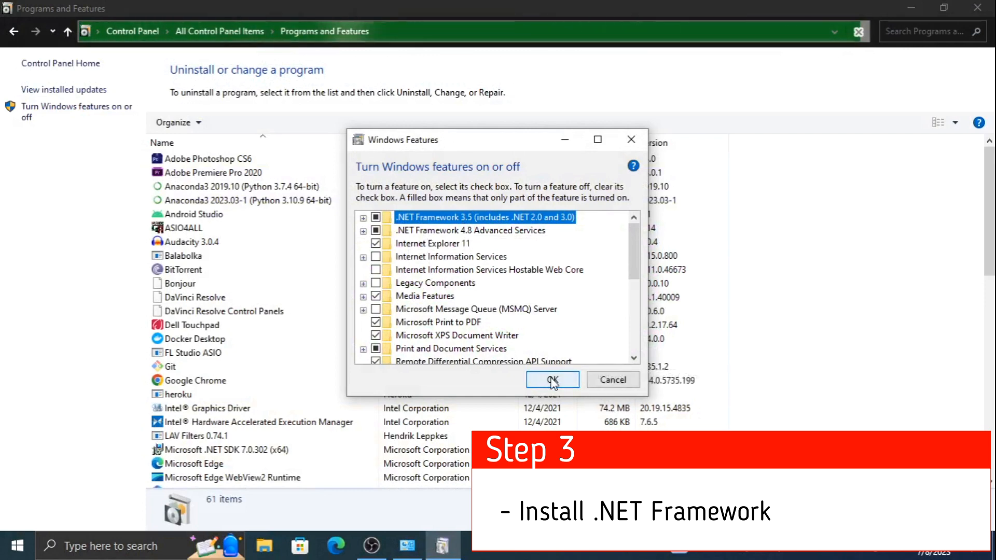
pyautogui.click(551, 380)
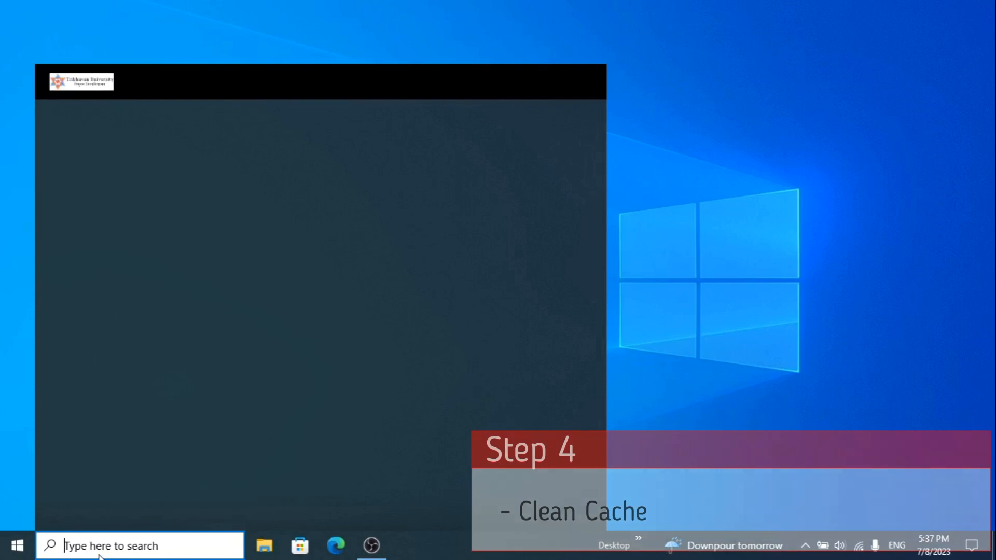
# - Run Disk Cleanup on drive C: with DirectX Shader Cache ticked and confirm deleting the files
pyautogui.write('dis')
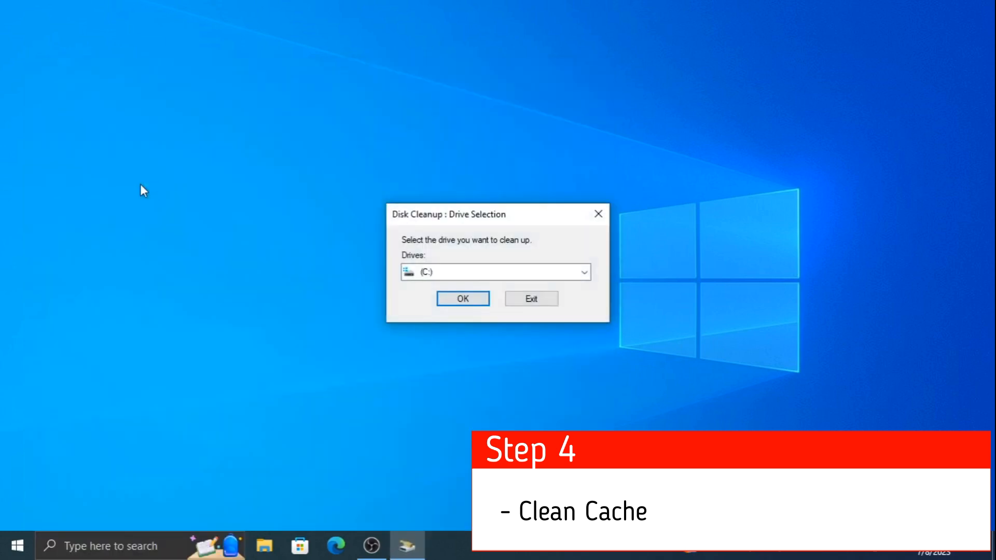
pyautogui.click(461, 299)
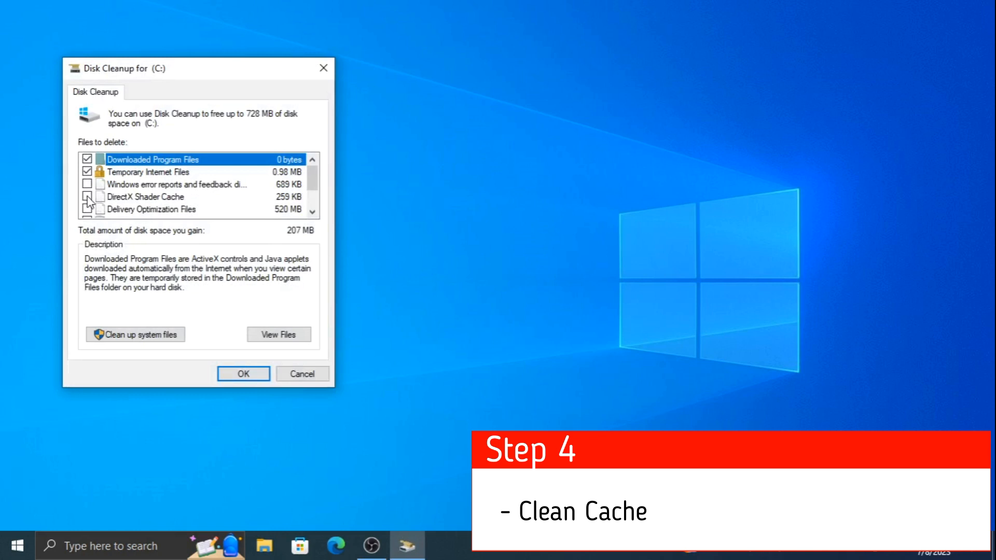
pyautogui.click(92, 196)
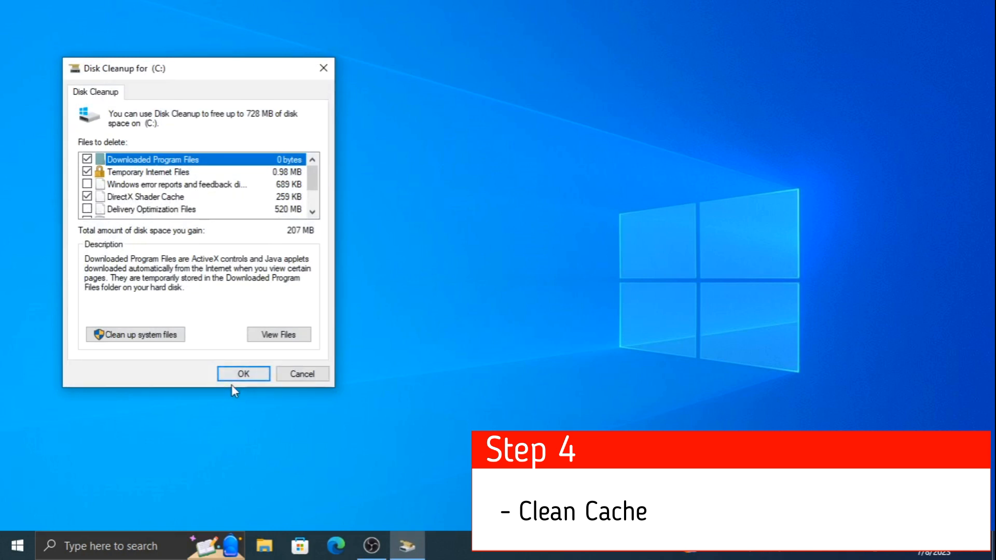
pyautogui.click(243, 373)
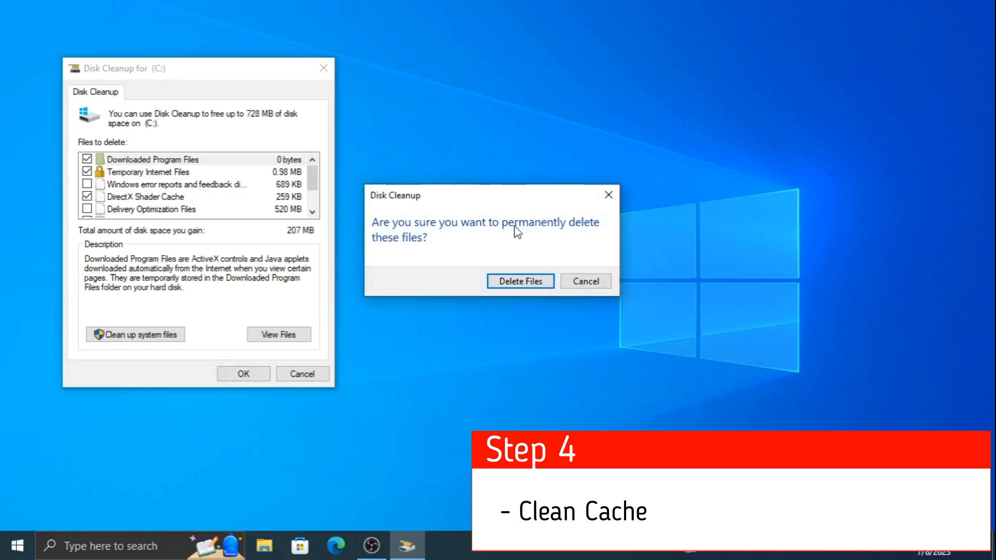
pyautogui.click(520, 282)
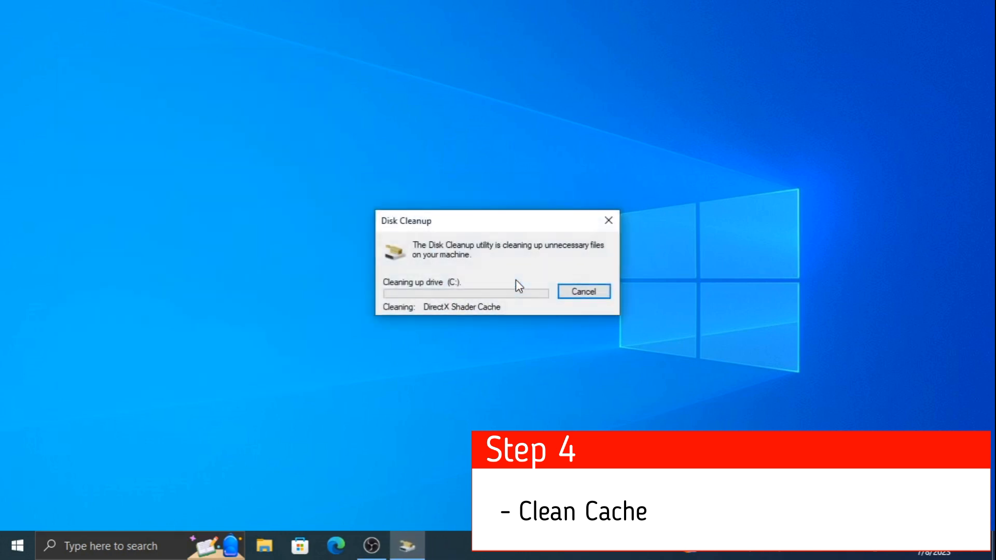